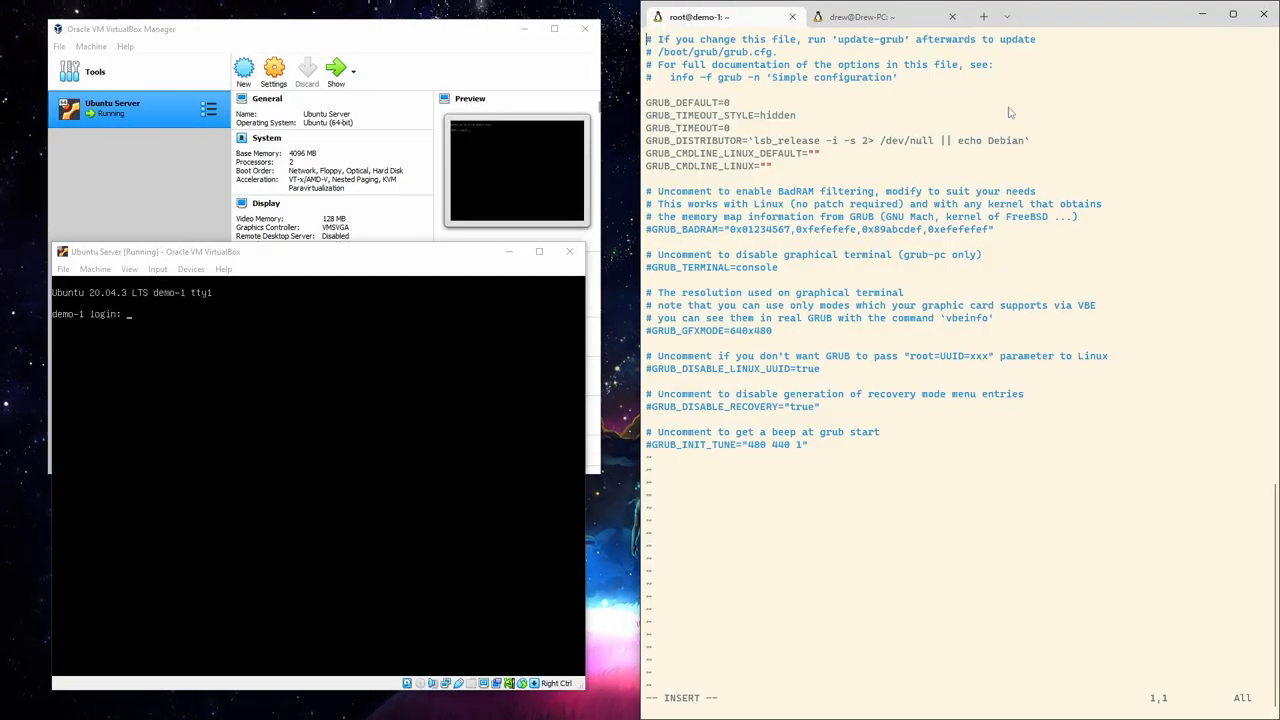
mouse_move(938, 130)
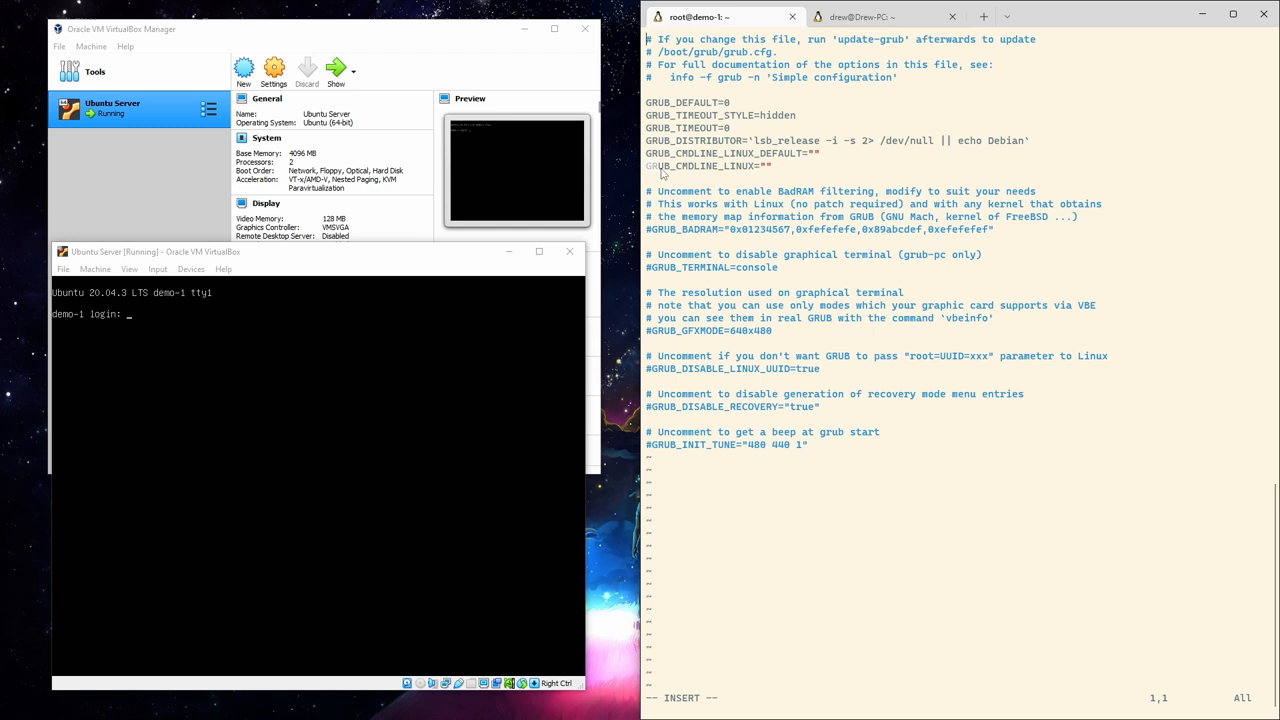
mouse_move(762, 173)
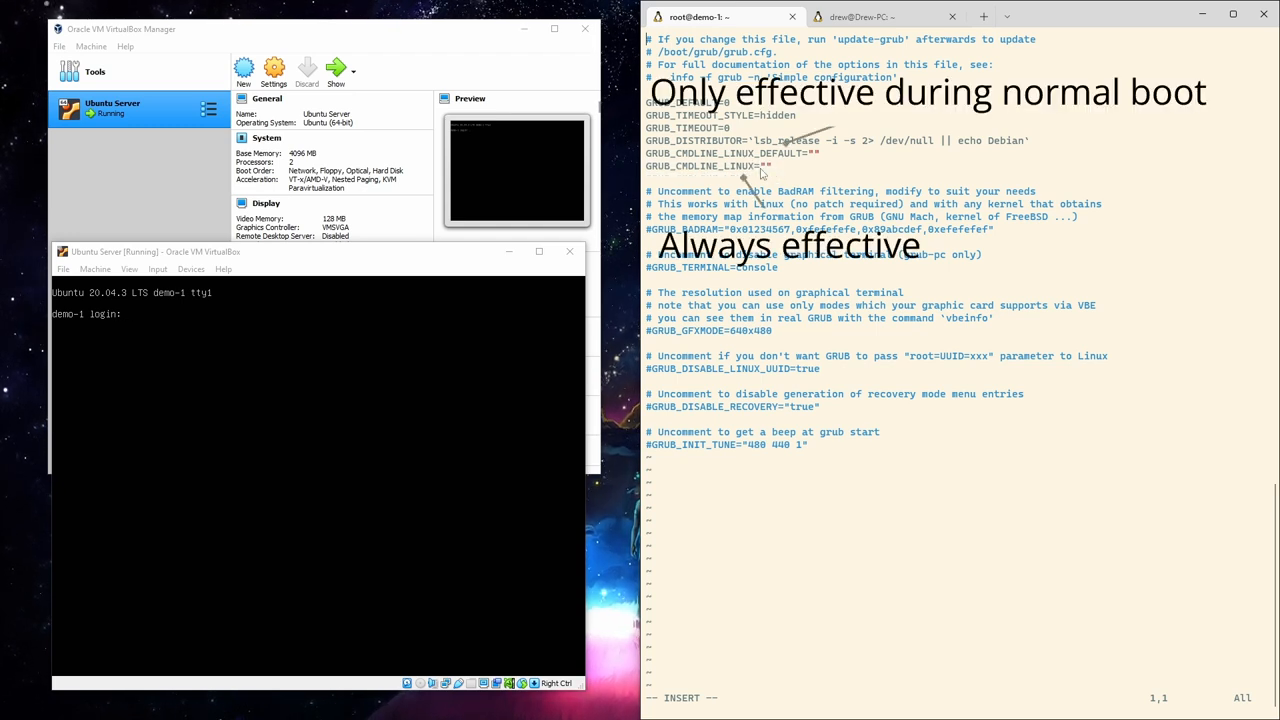
mouse_move(745, 180)
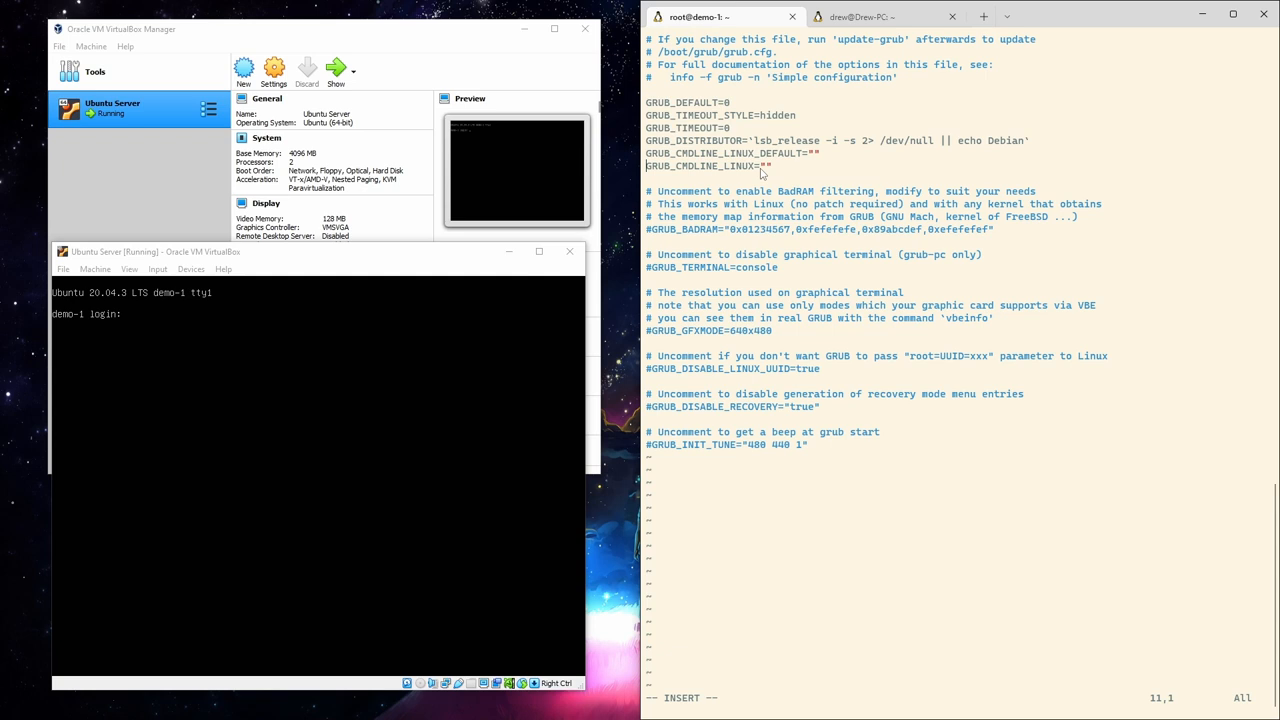
Fill GRUB_CMDLINE_LINUX with systemd.unit=graphical.target, then save and quit vim with :wq.
text(single)
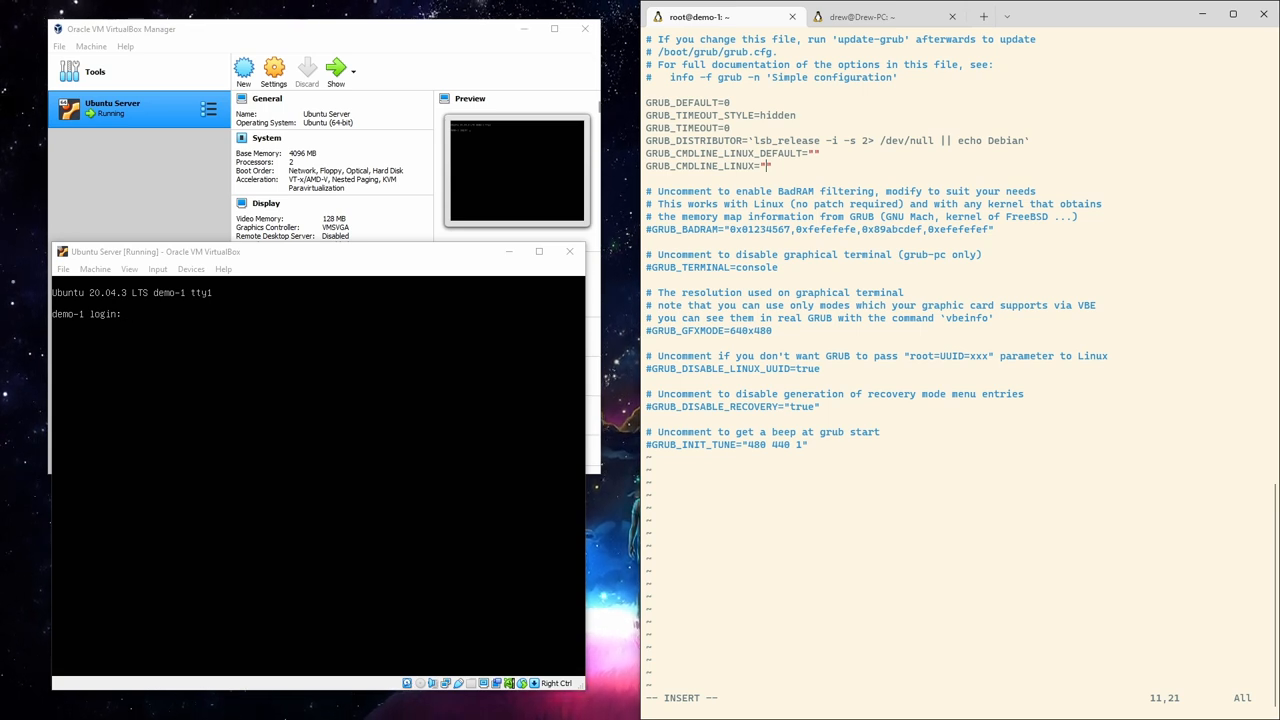
text(systemd.unit=grapha)
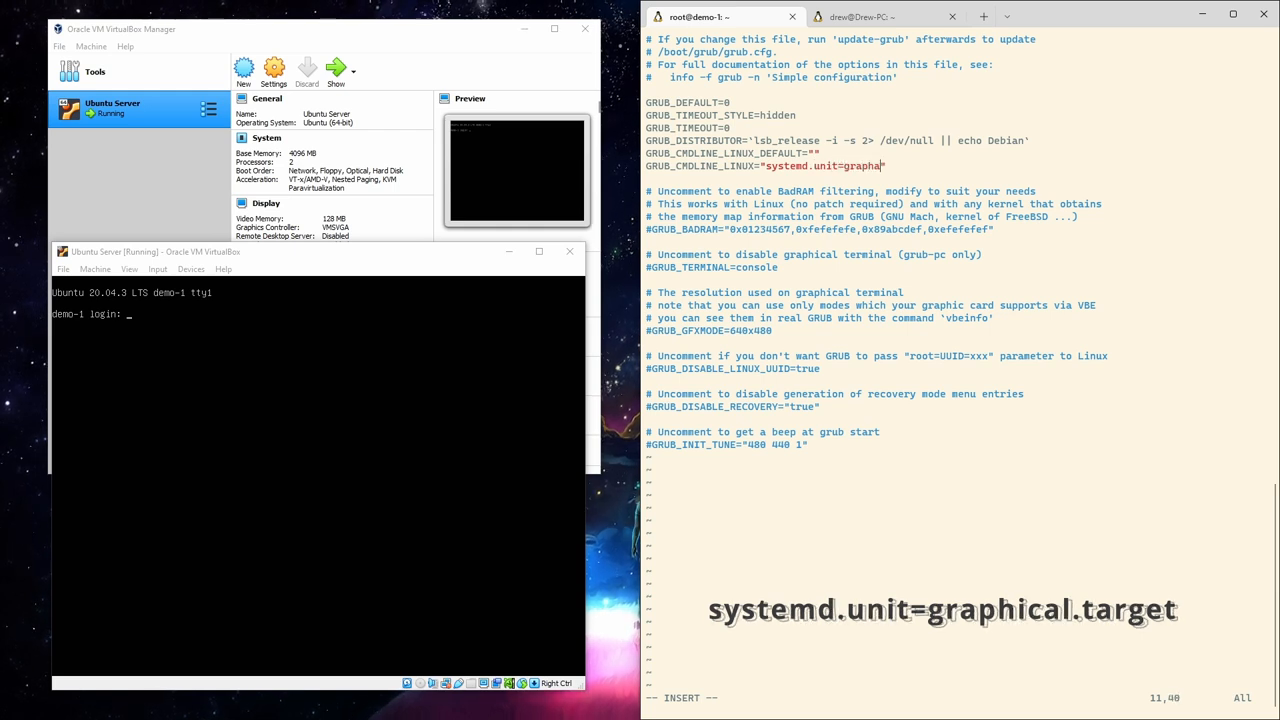
text(cal.target)
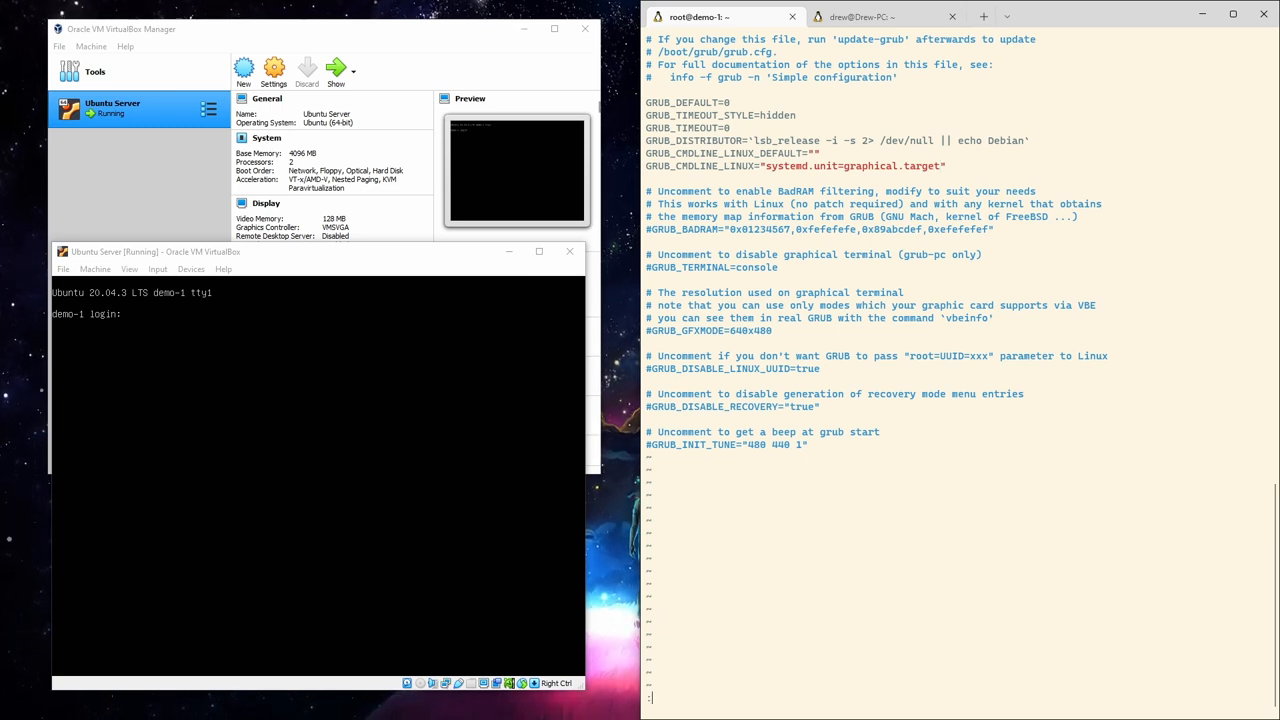
text(q)
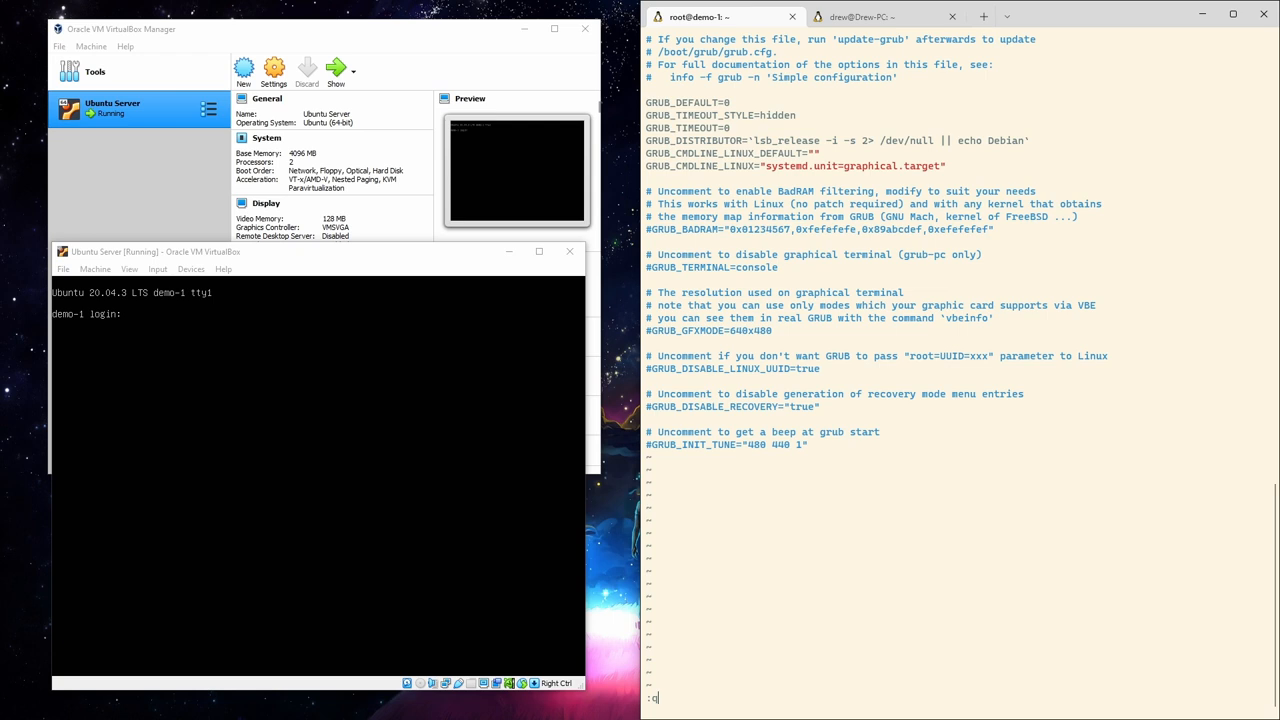
Close vim and list the helper scripts in /etc/grub.d.
key(Return)
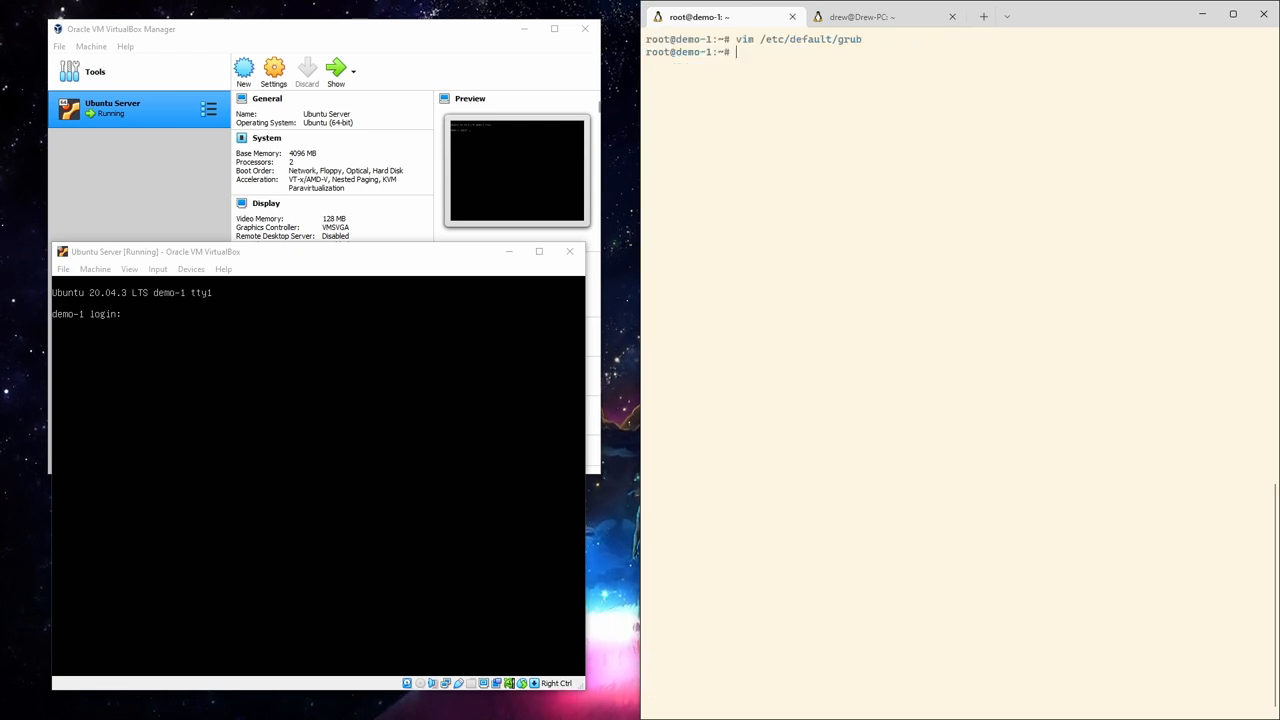
text(ls /etc/)
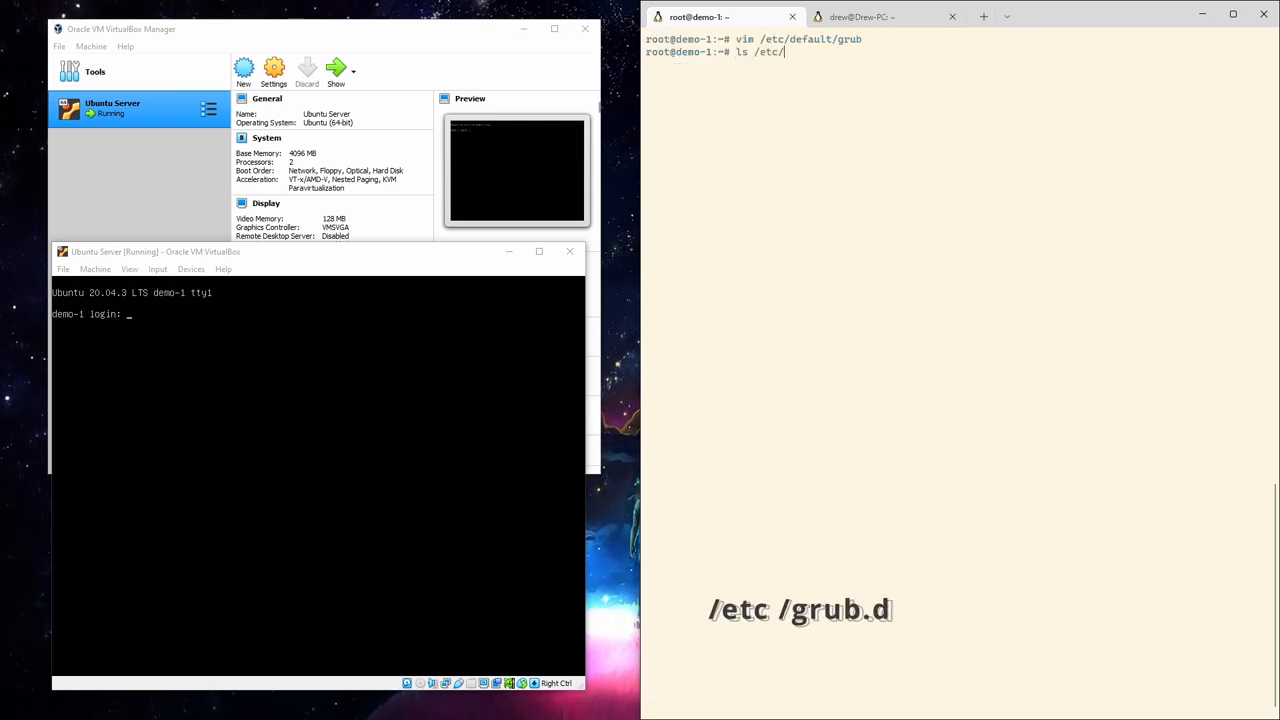
key(Return)
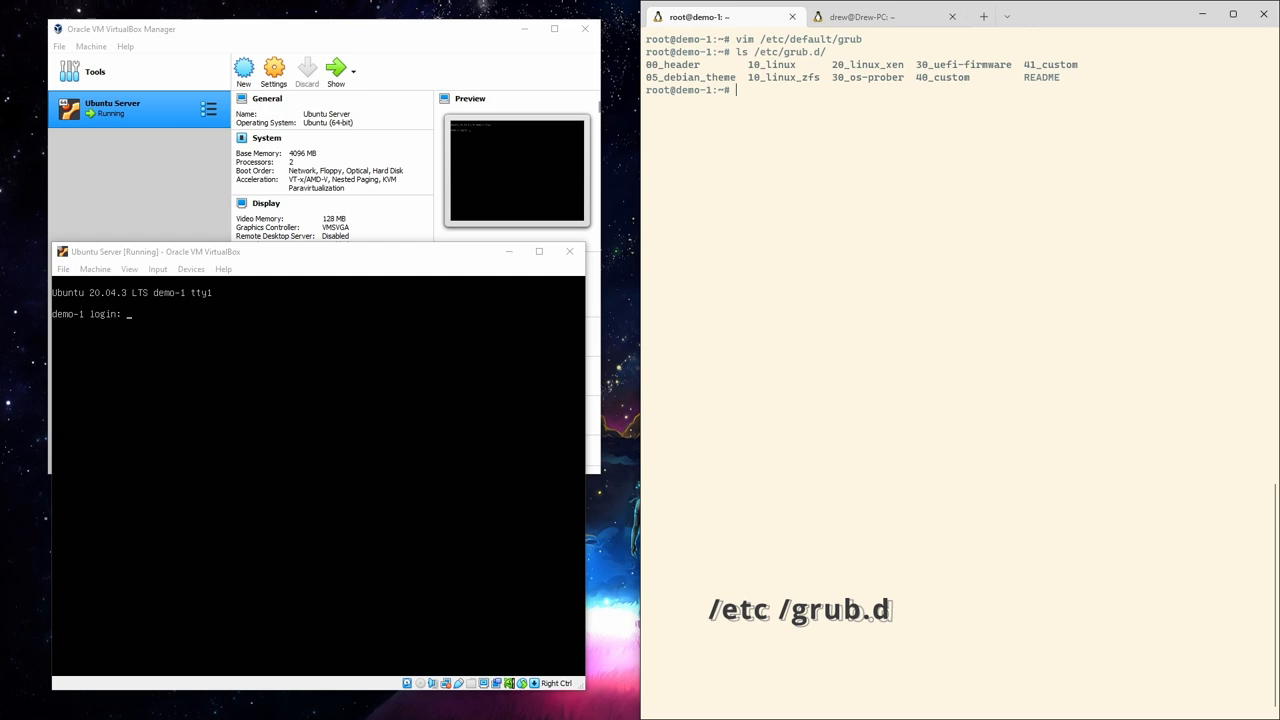
text(ls /etc/grub.d/)
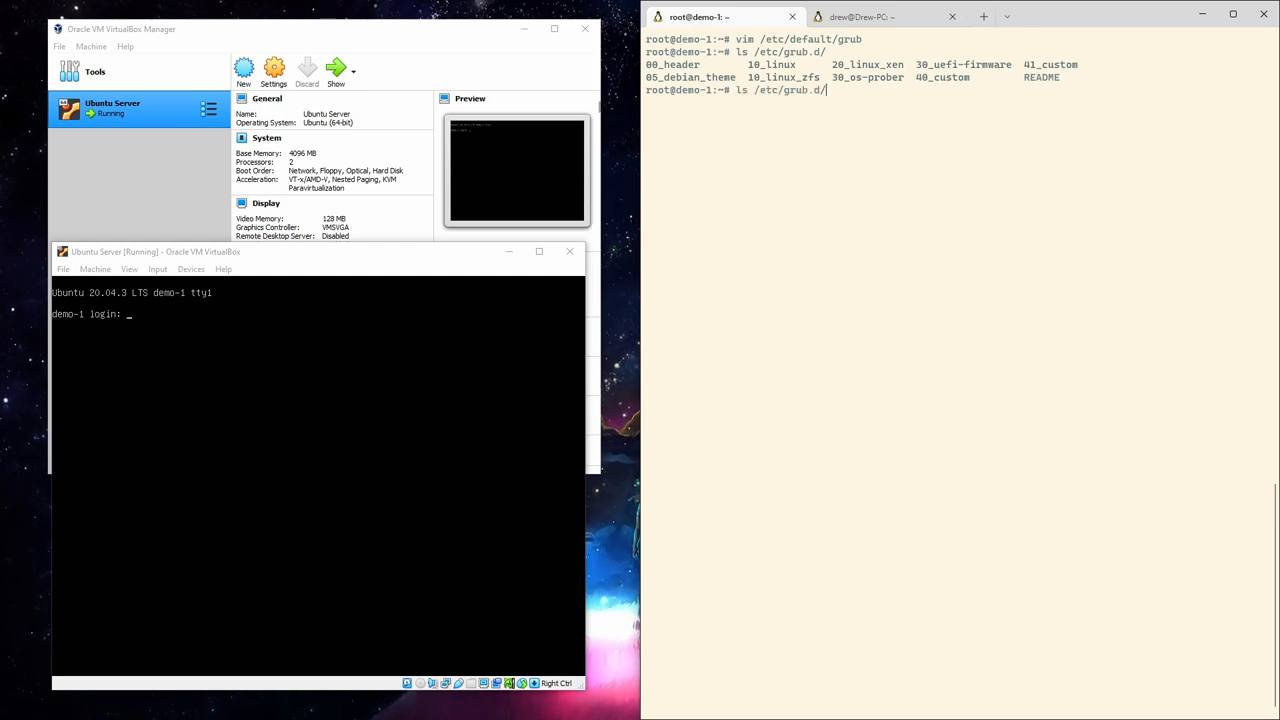
View the contents of the 30_uefi-firmware and 41_custom GRUB scripts.
text(cat /etc/grub.d/)
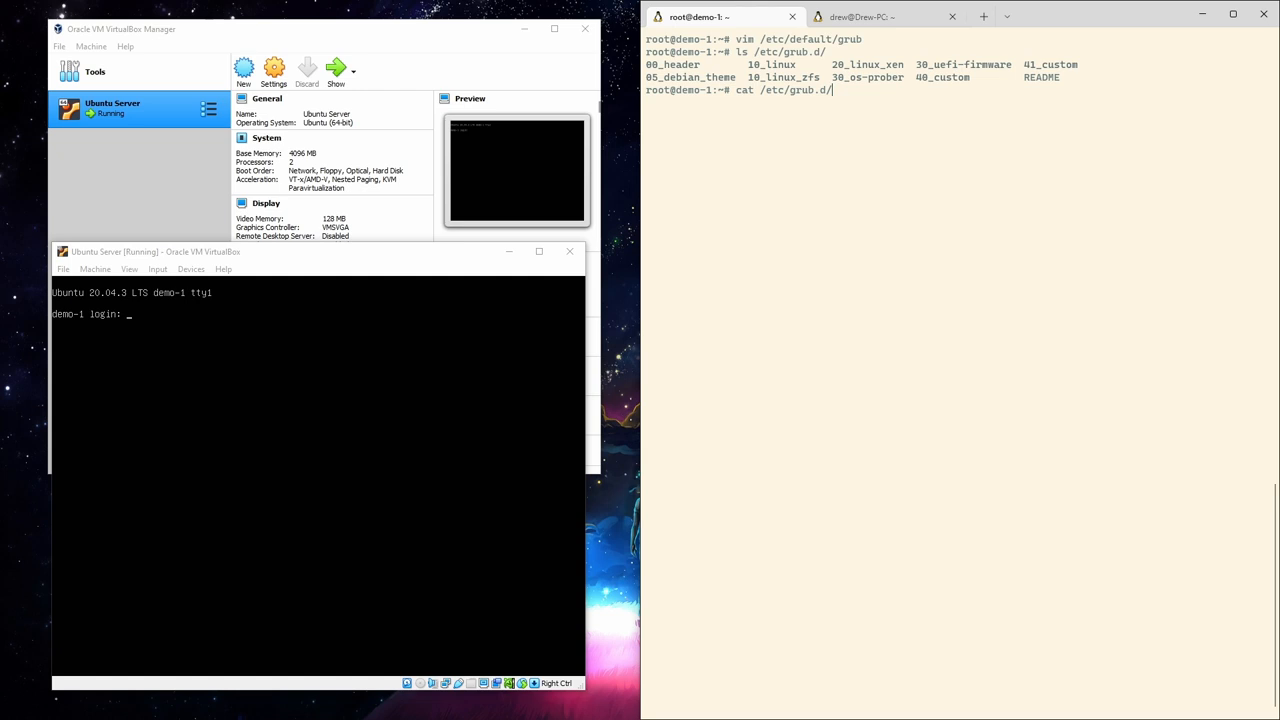
text(30_)
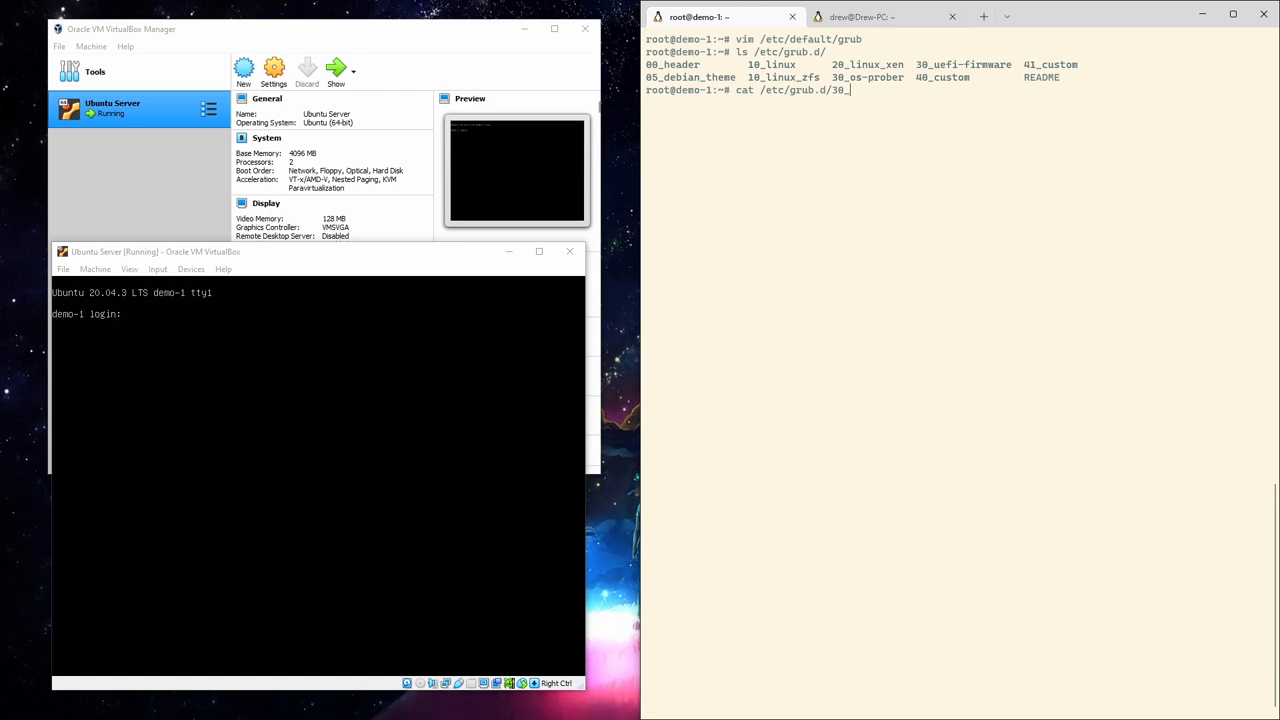
key(Return)
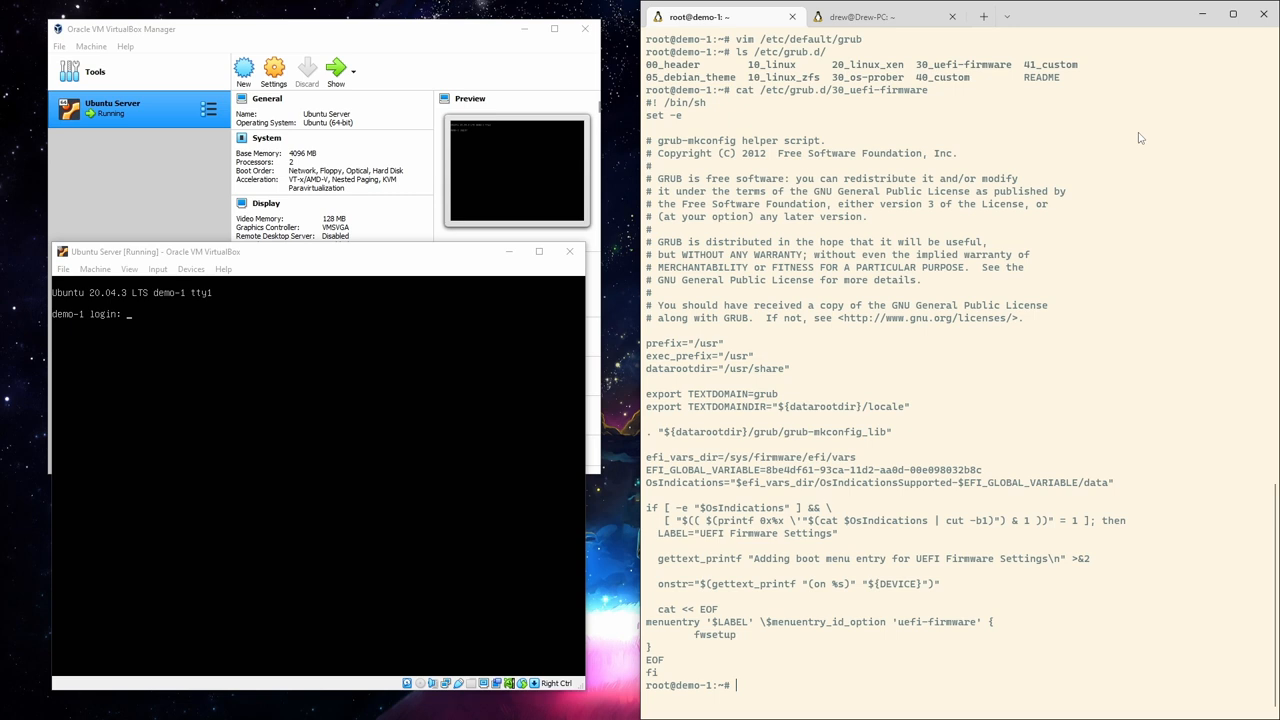
text(cat /etc/grub.d/30_uefi-firmware)
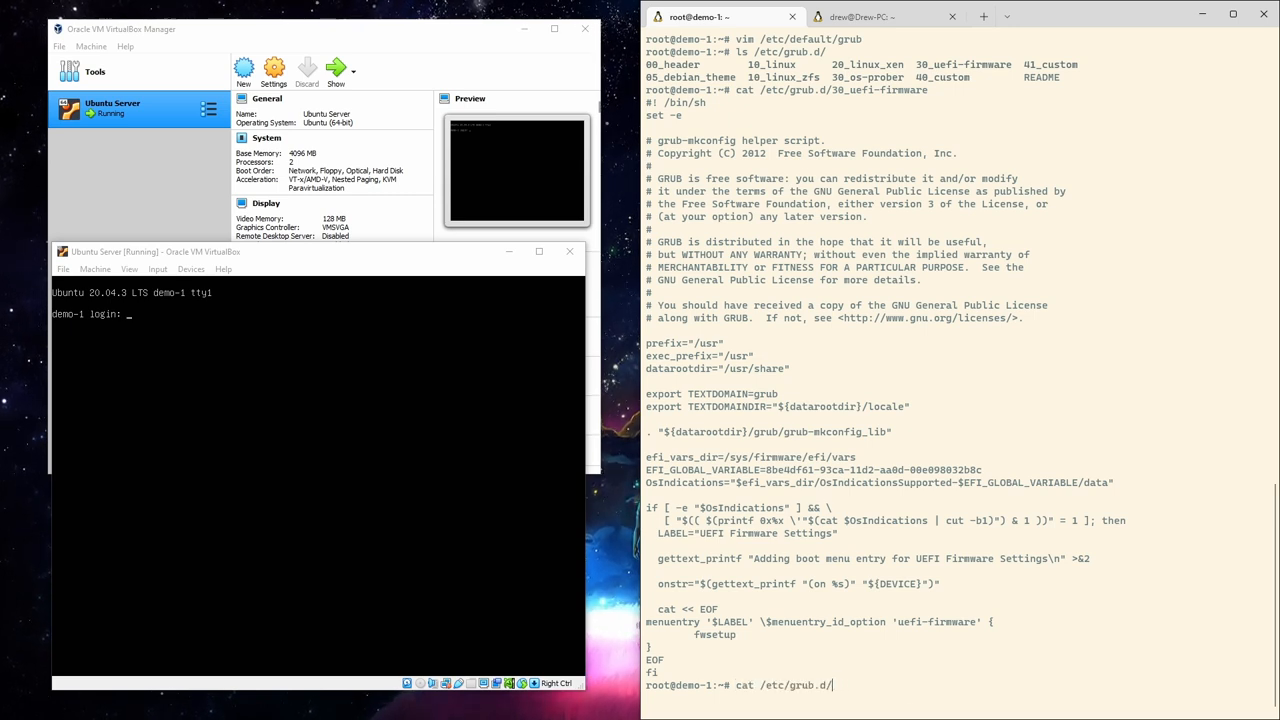
text(41_custom)
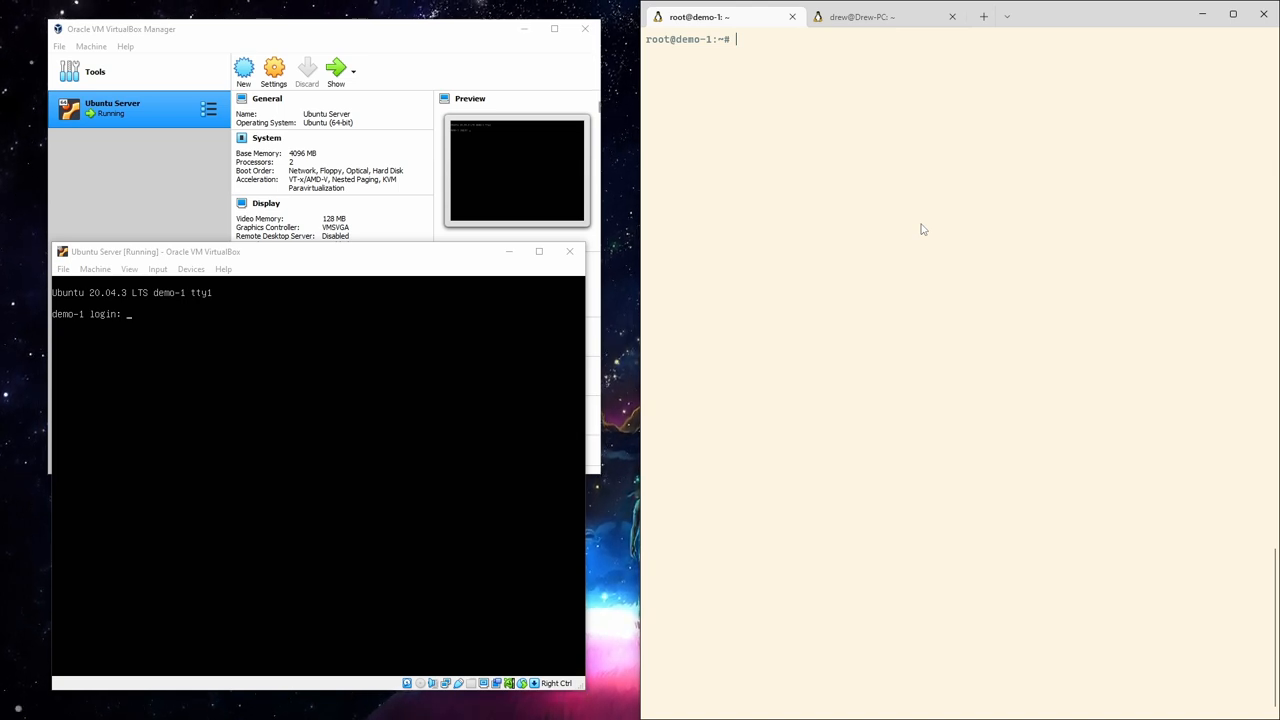
Run update-grub to rebuild grub.cfg with the found kernel and initrd images.
text(updat)
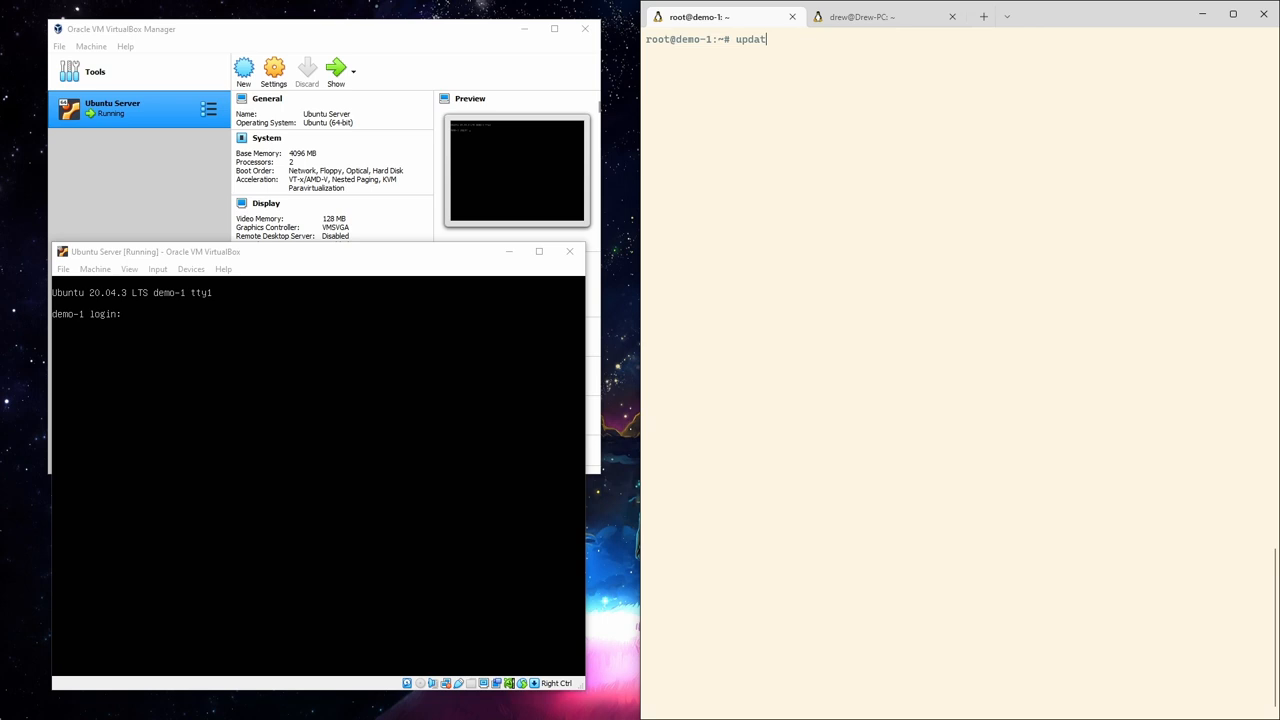
text(e-grub)
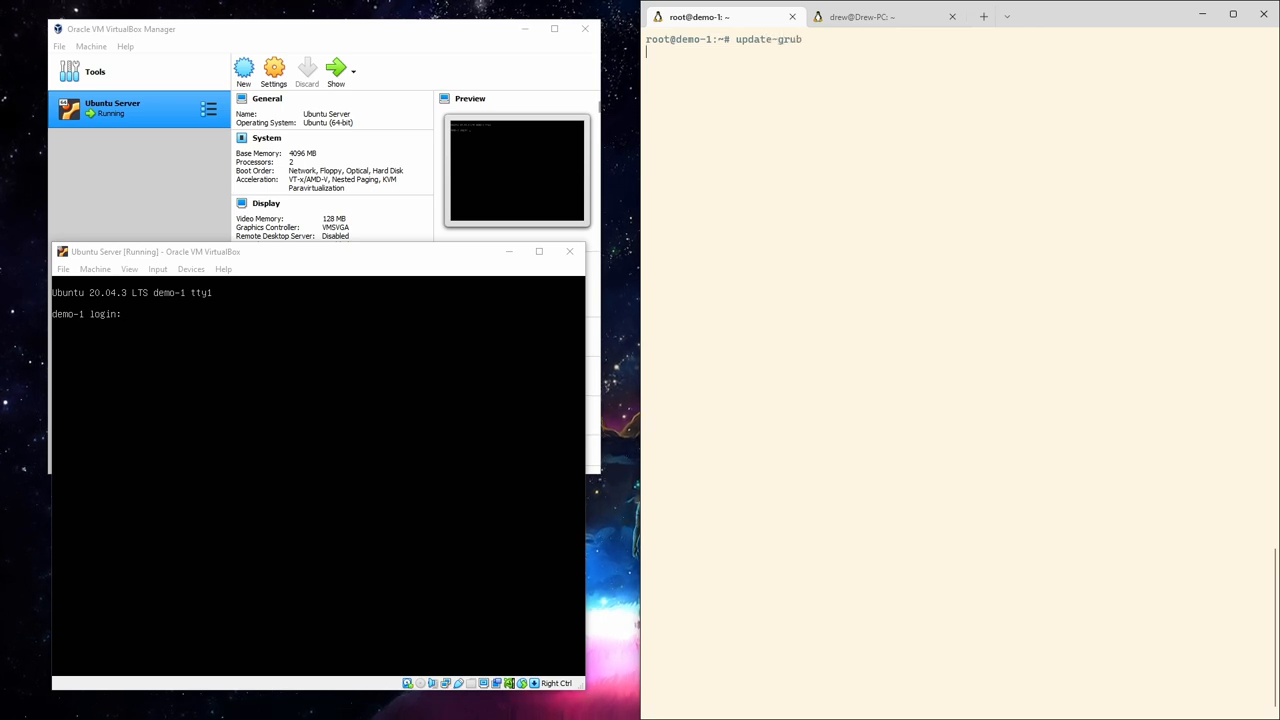
key(Return)
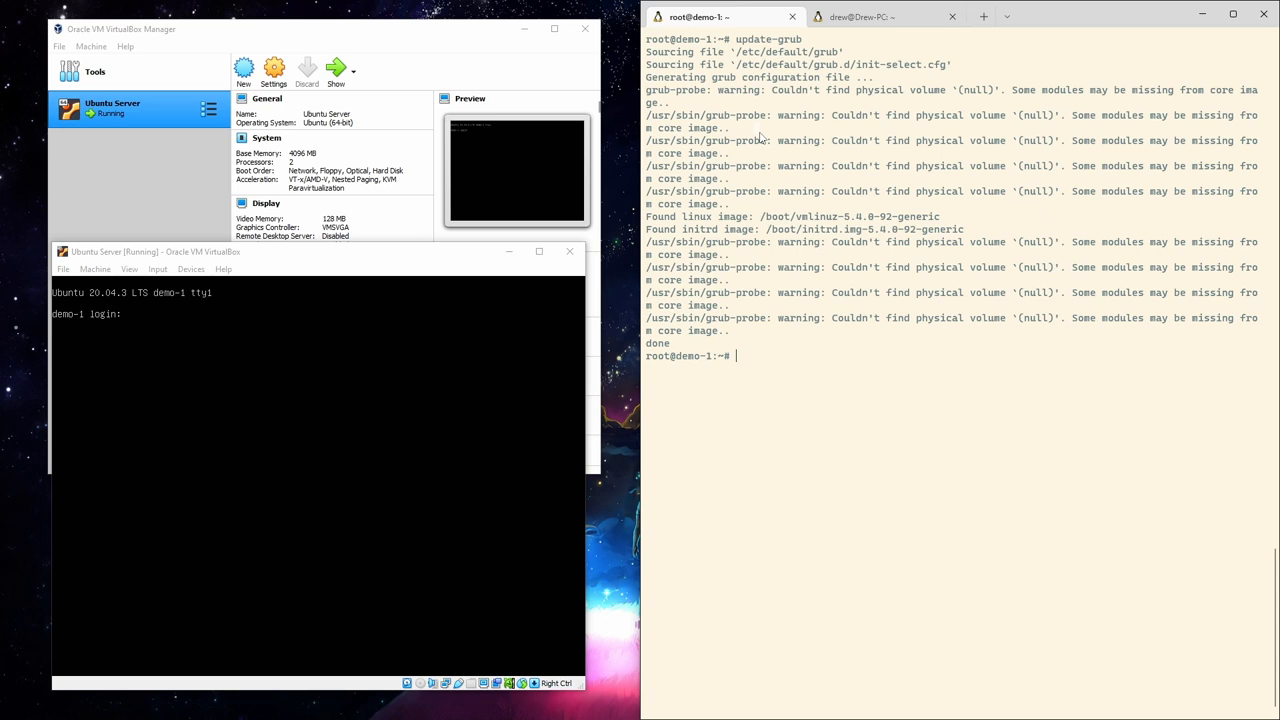
Display /proc/mdstat to review the md0, md1 and md2 RAID array status.
text(cat)
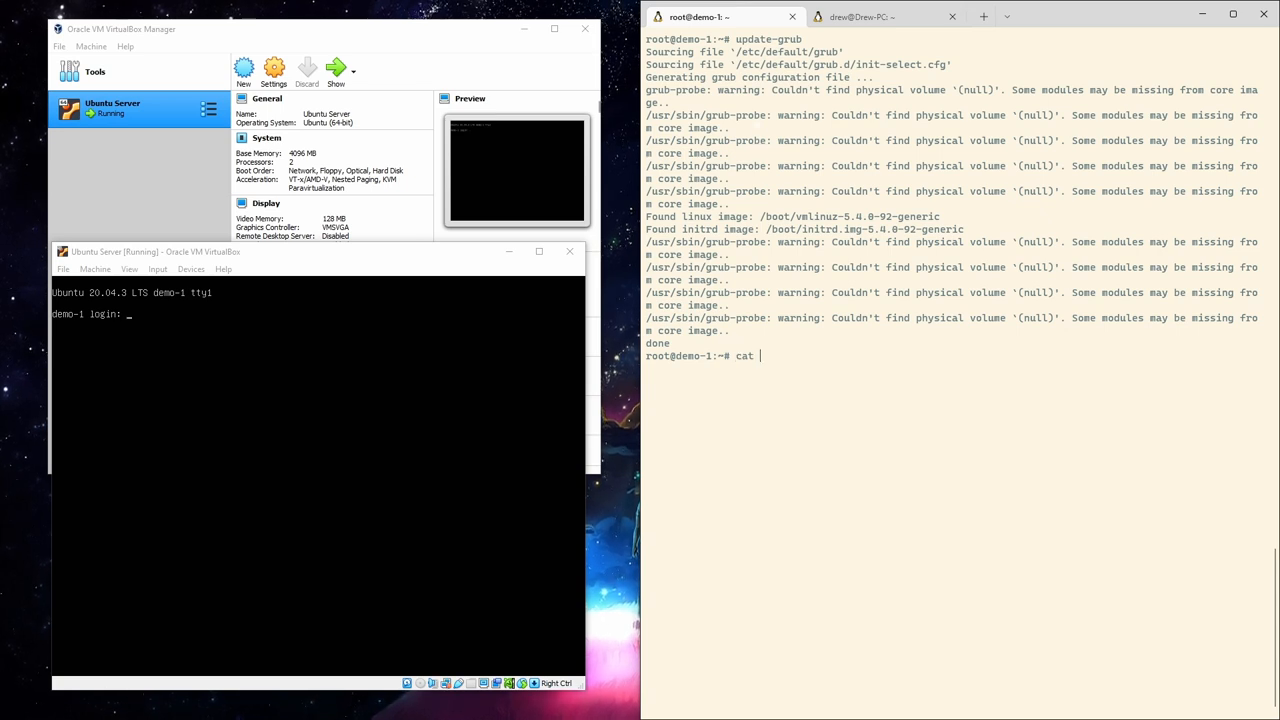
text(/proc/mdt)
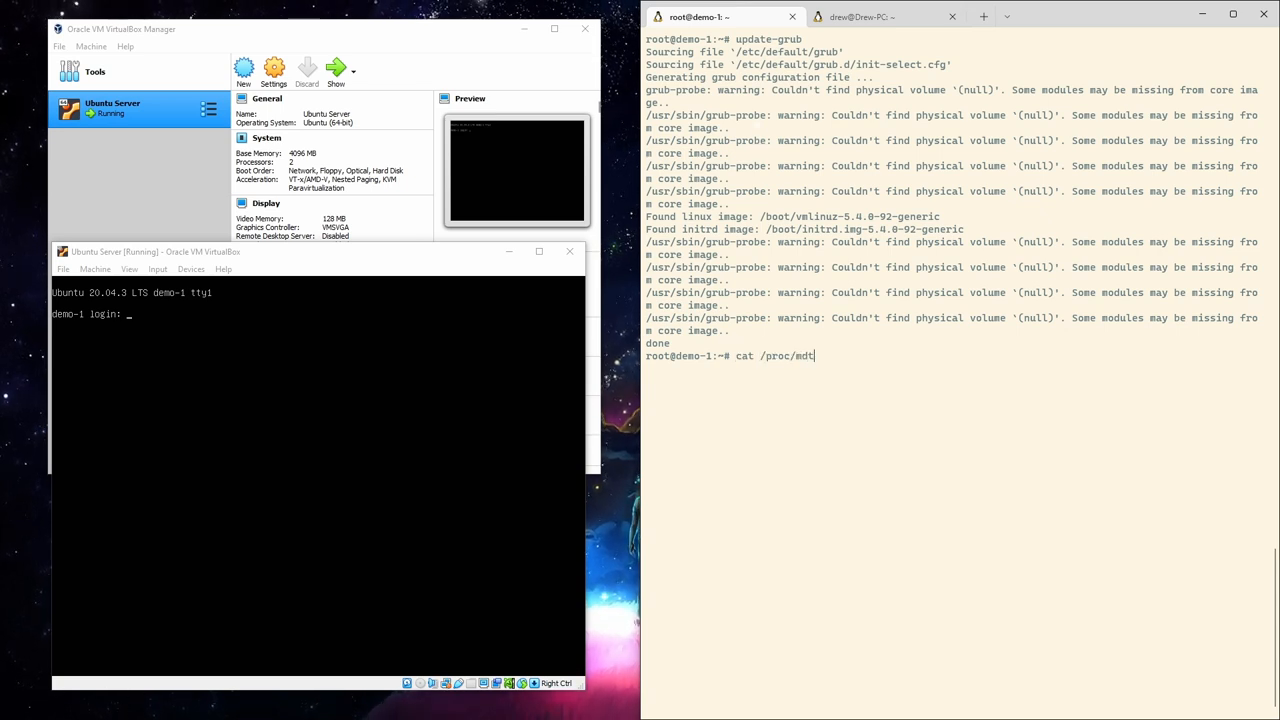
key(Return)
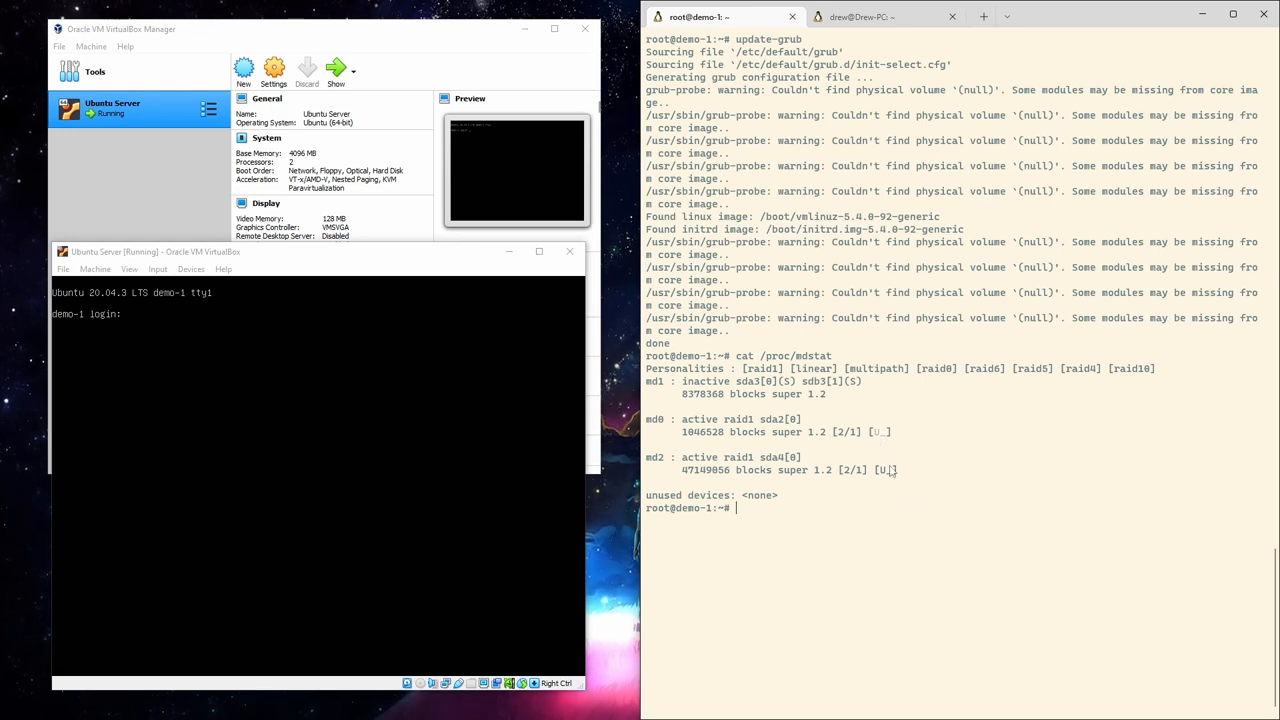
mouse_move(897, 480)
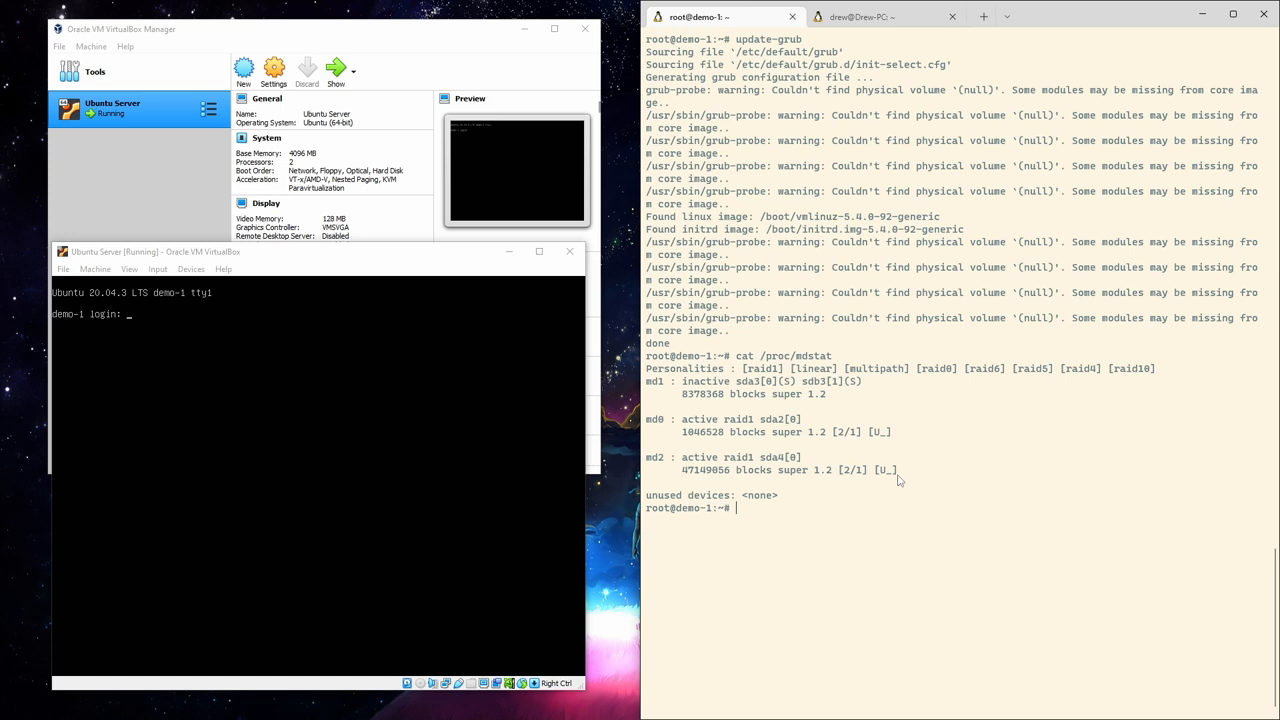
mouse_move(905, 343)
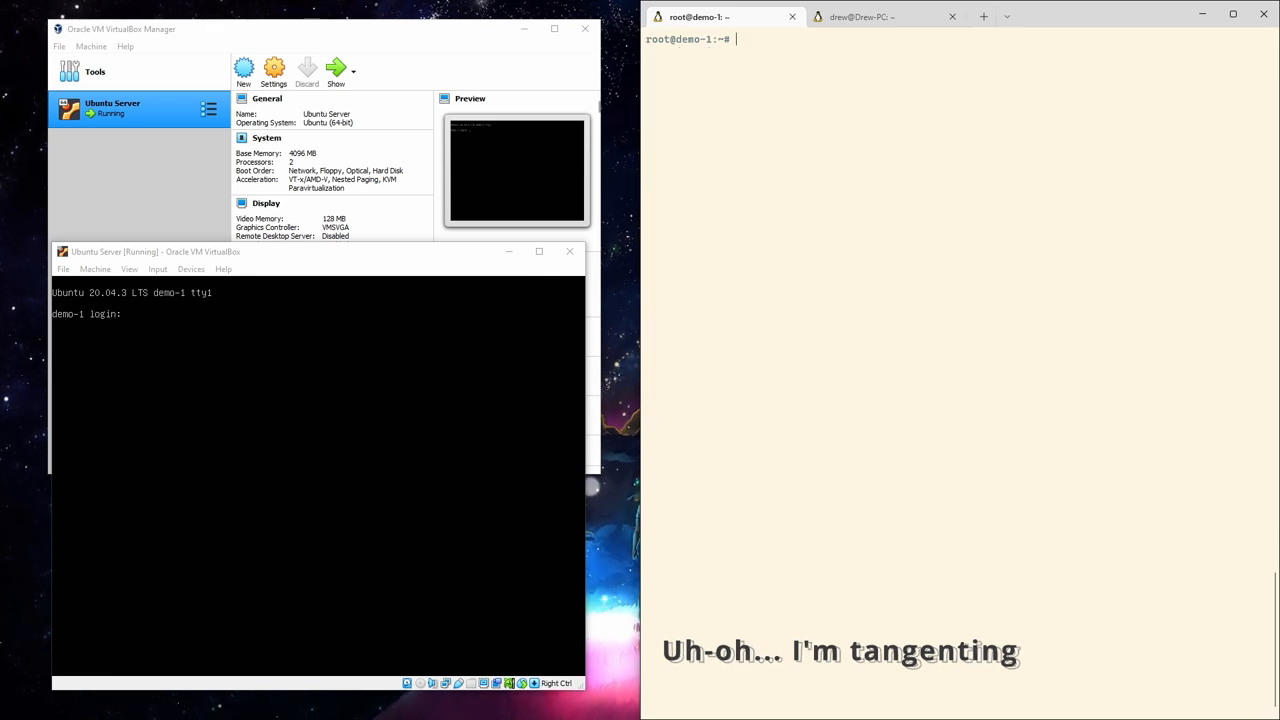
mouse_move(1013, 277)
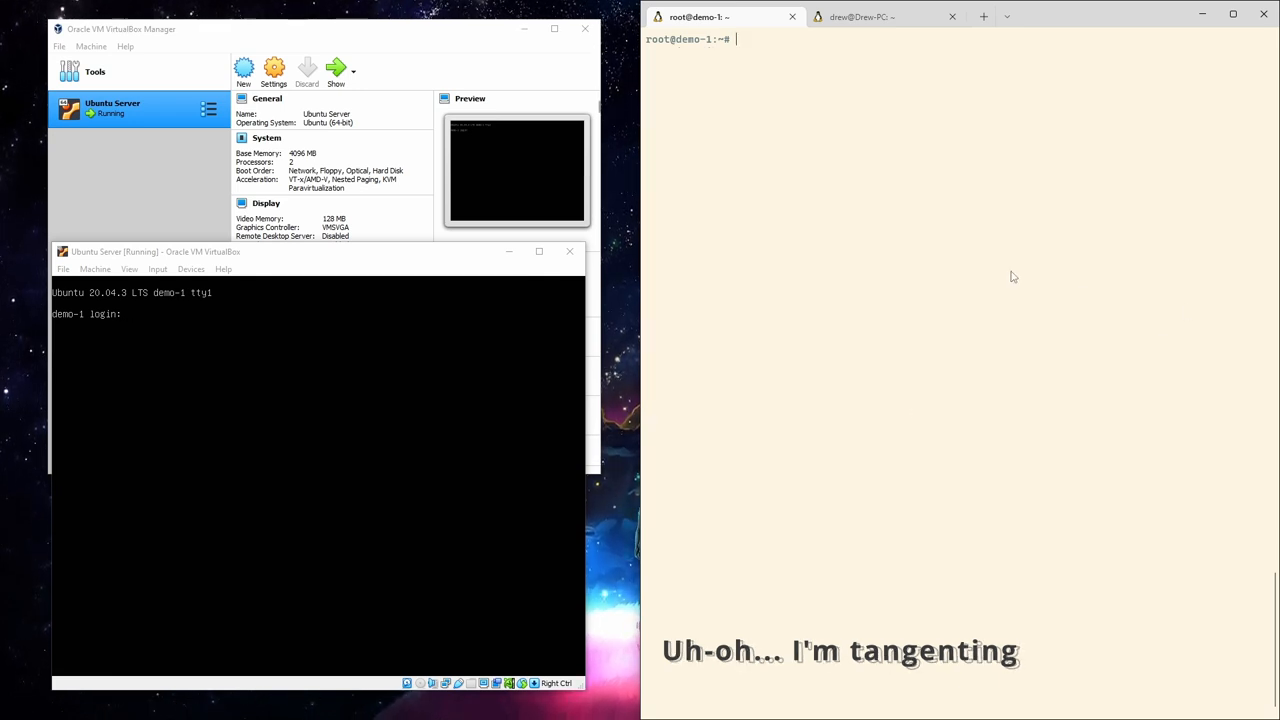